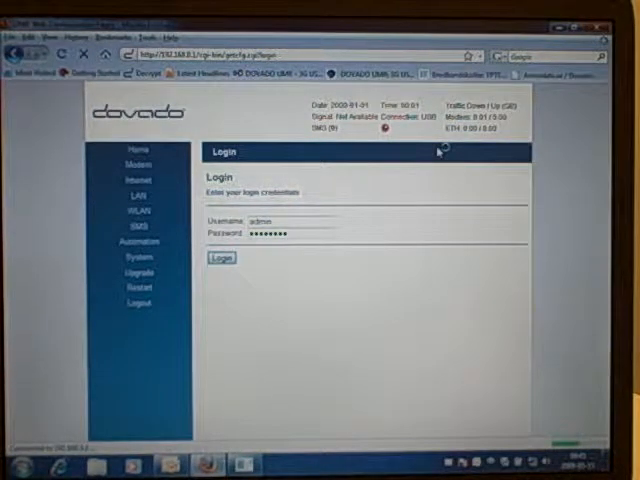
Log in with the admin credentials to reach the product information home page.
left_click(220, 257)
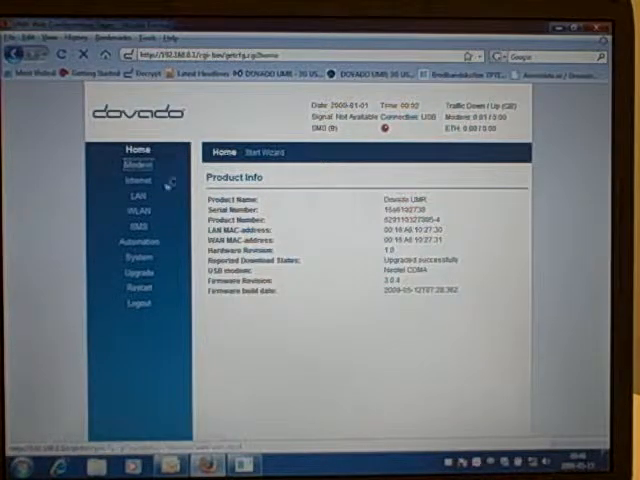
Open the Modem Status page, which shows the modem disconnected with no signal.
left_click(138, 162)
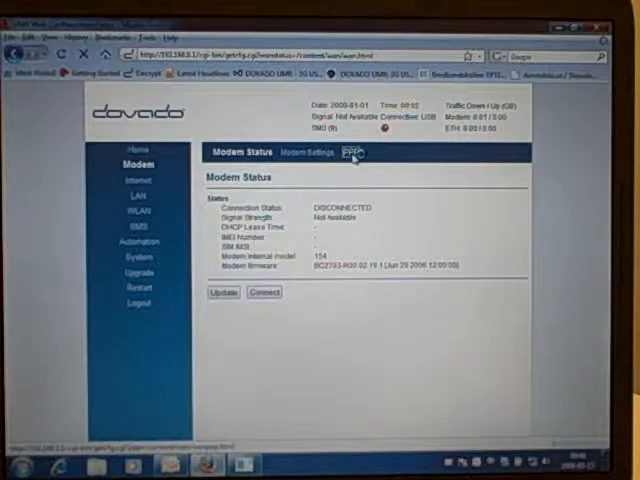
left_click(351, 152)
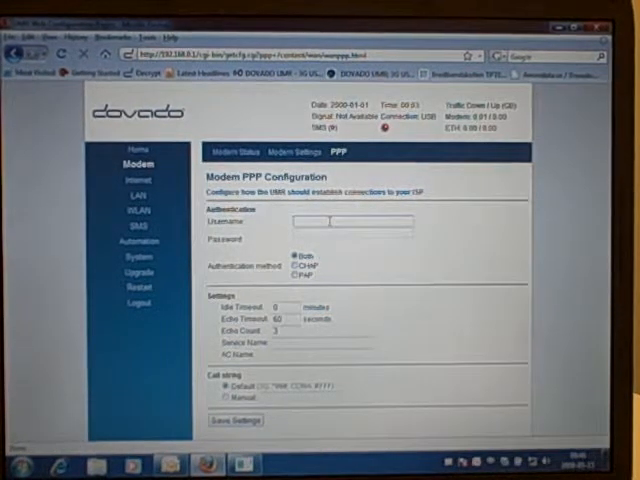
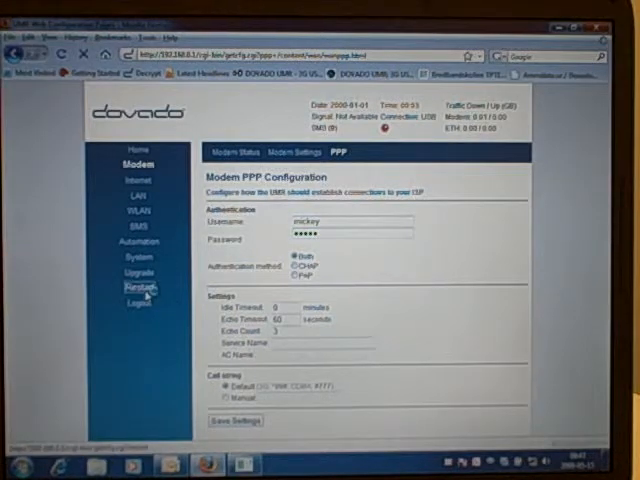
left_click(139, 287)
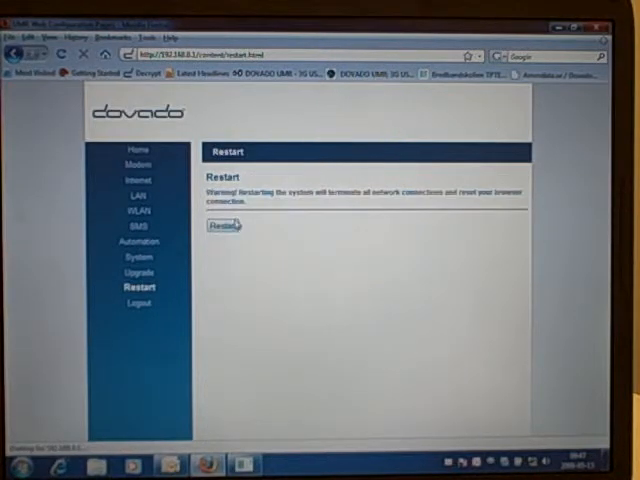